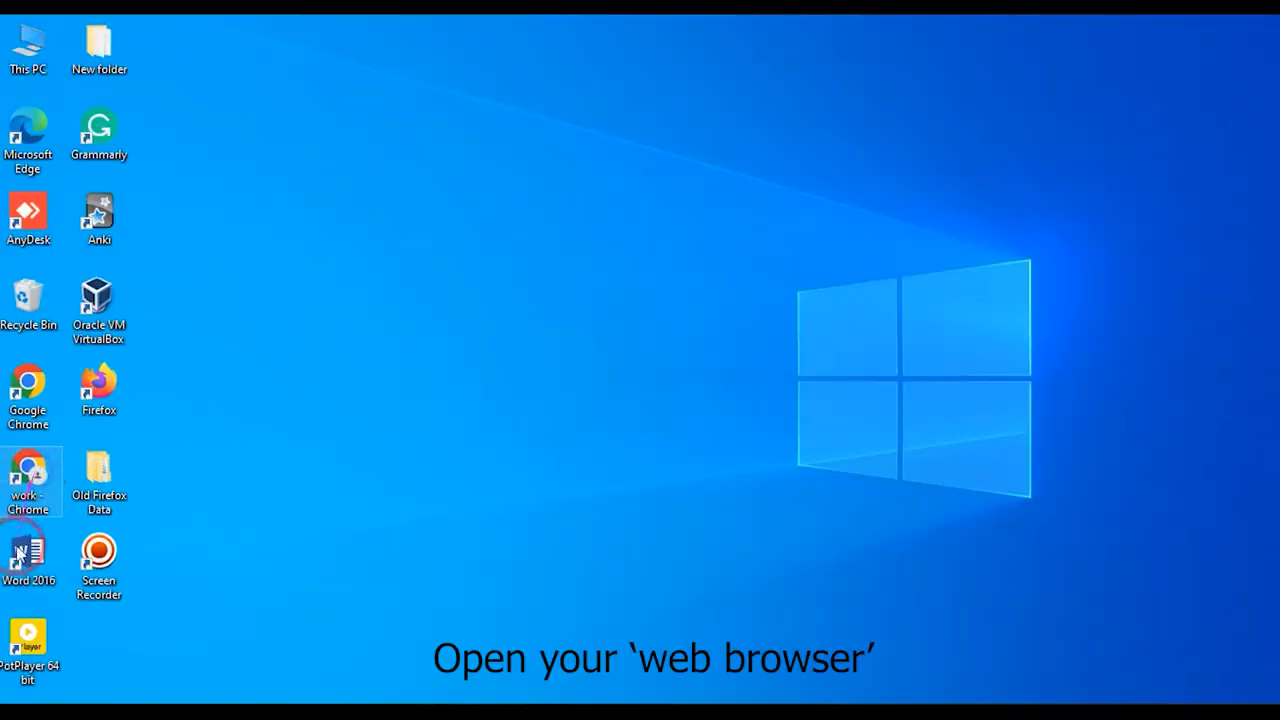
# Launch Google Chrome from its desktop shortcut.
pyautogui.doubleClick(28, 385)
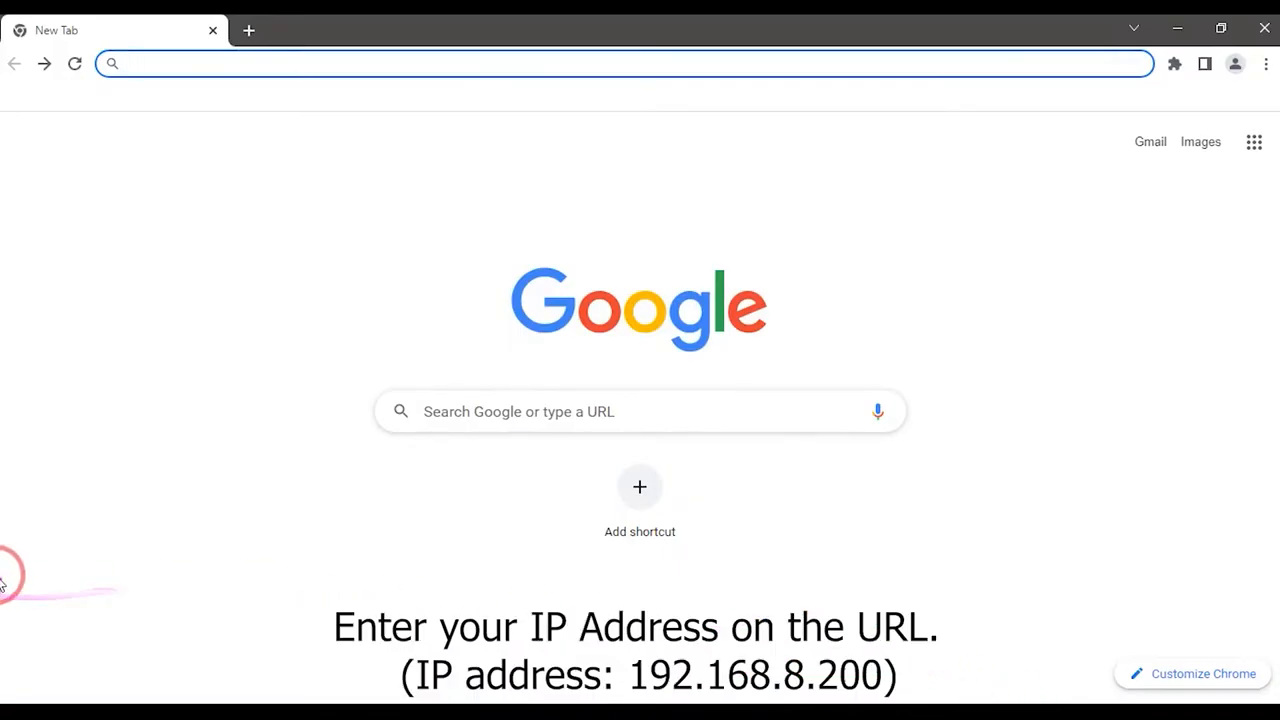
# Load the OLT login page at 192.168.8.200 in Chrome.
pyautogui.click(148, 70)
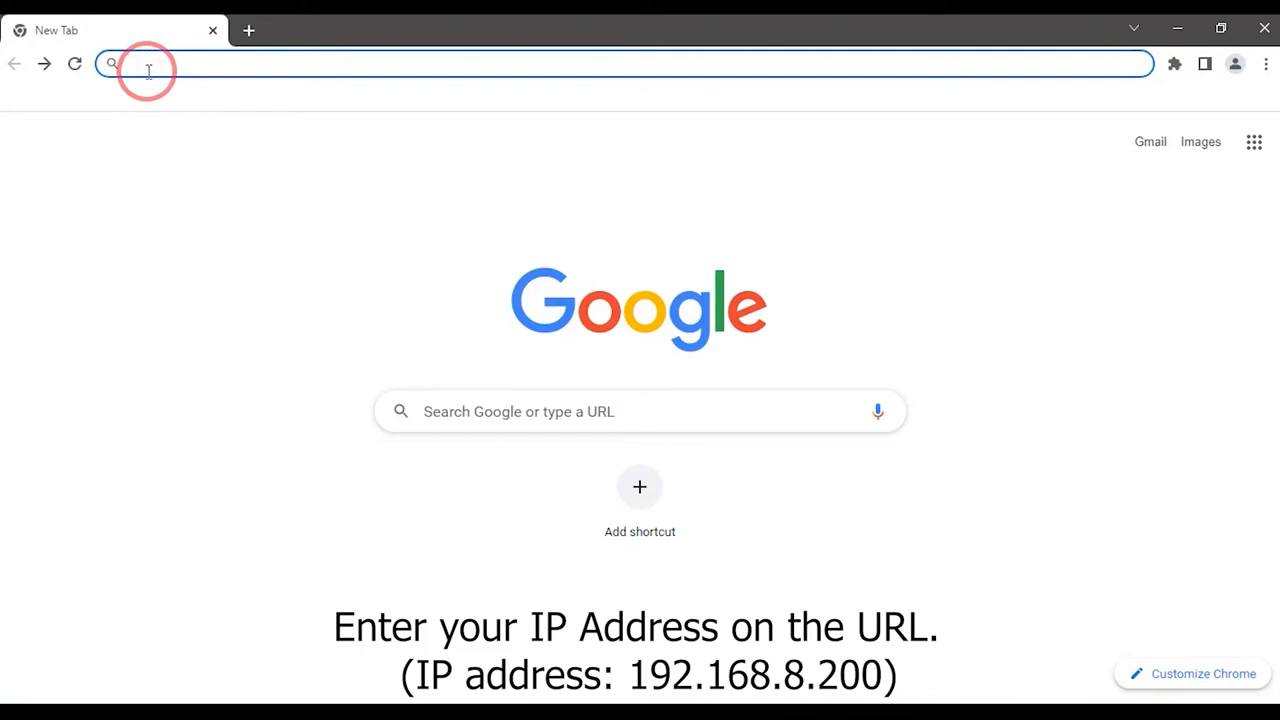
pyautogui.write('192.168.8.200/action/login.html')
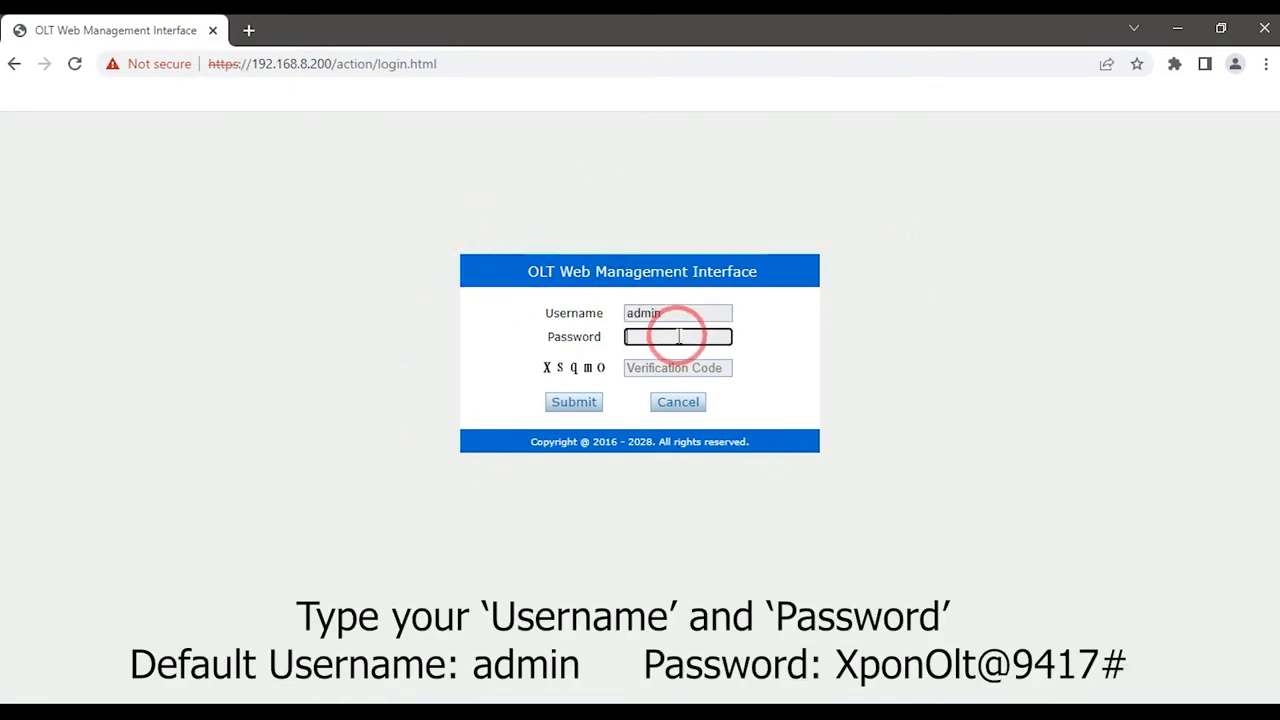
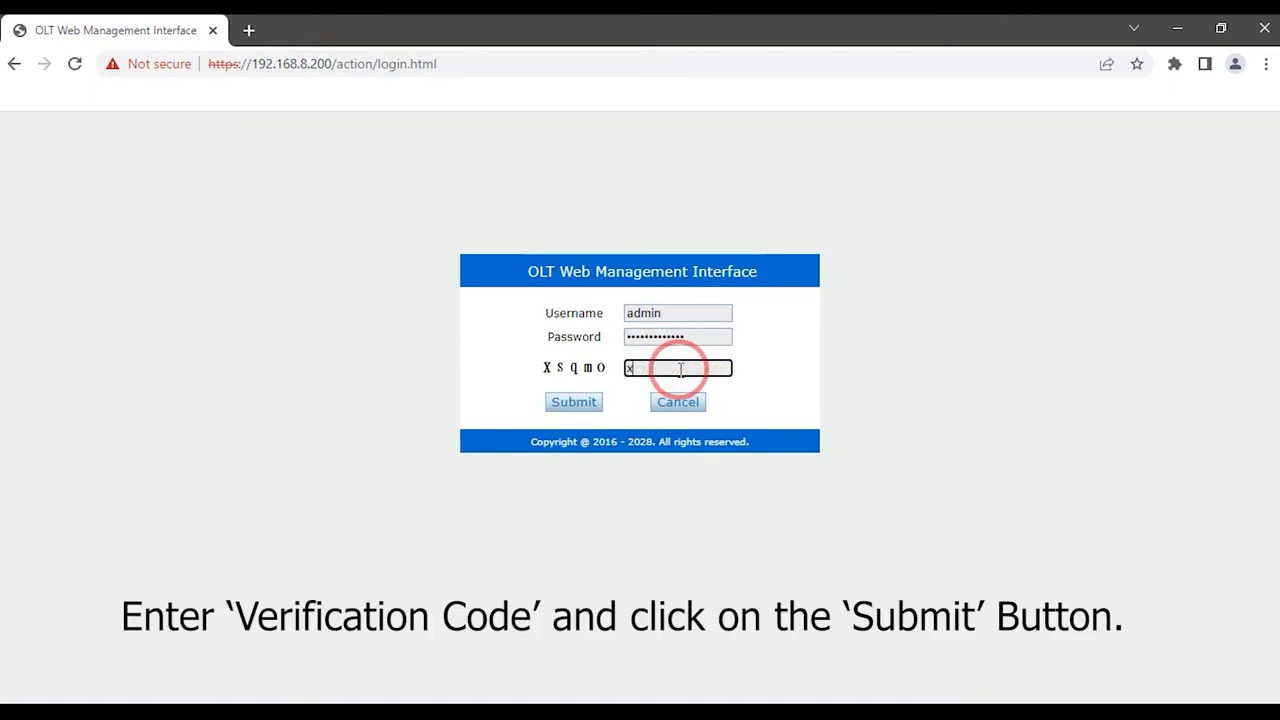
pyautogui.write('sq')
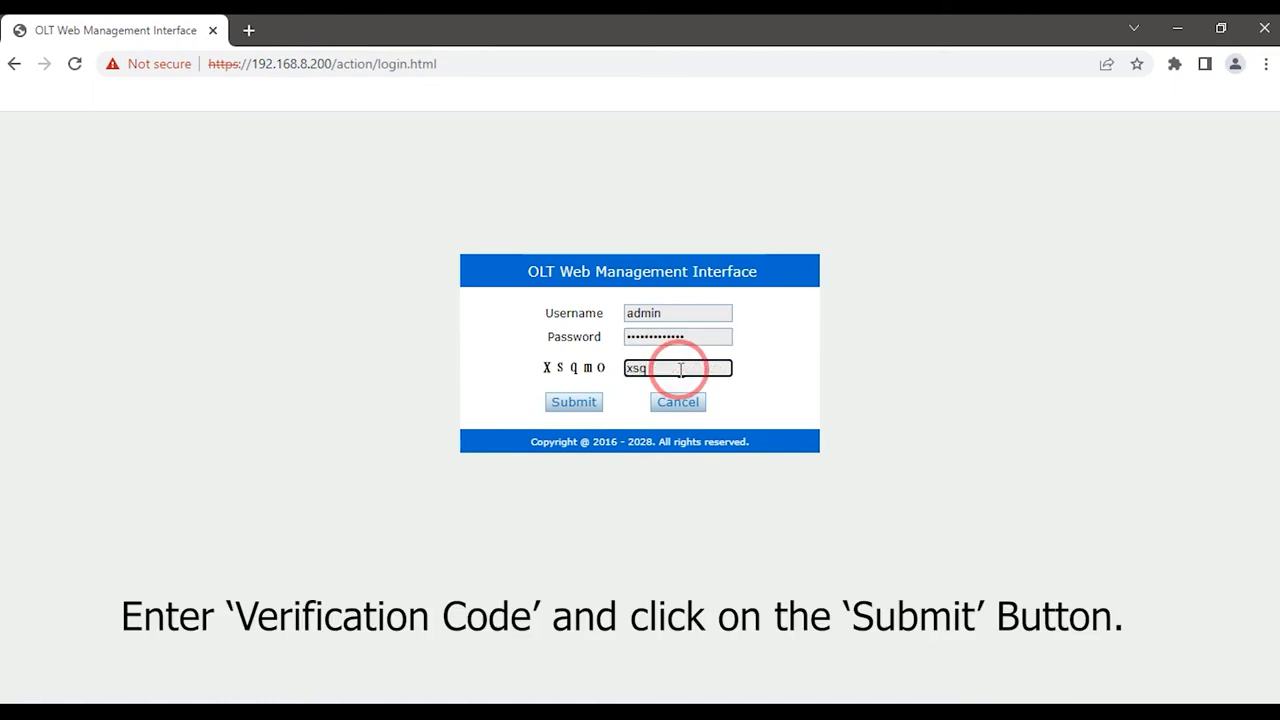
pyautogui.click(573, 402)
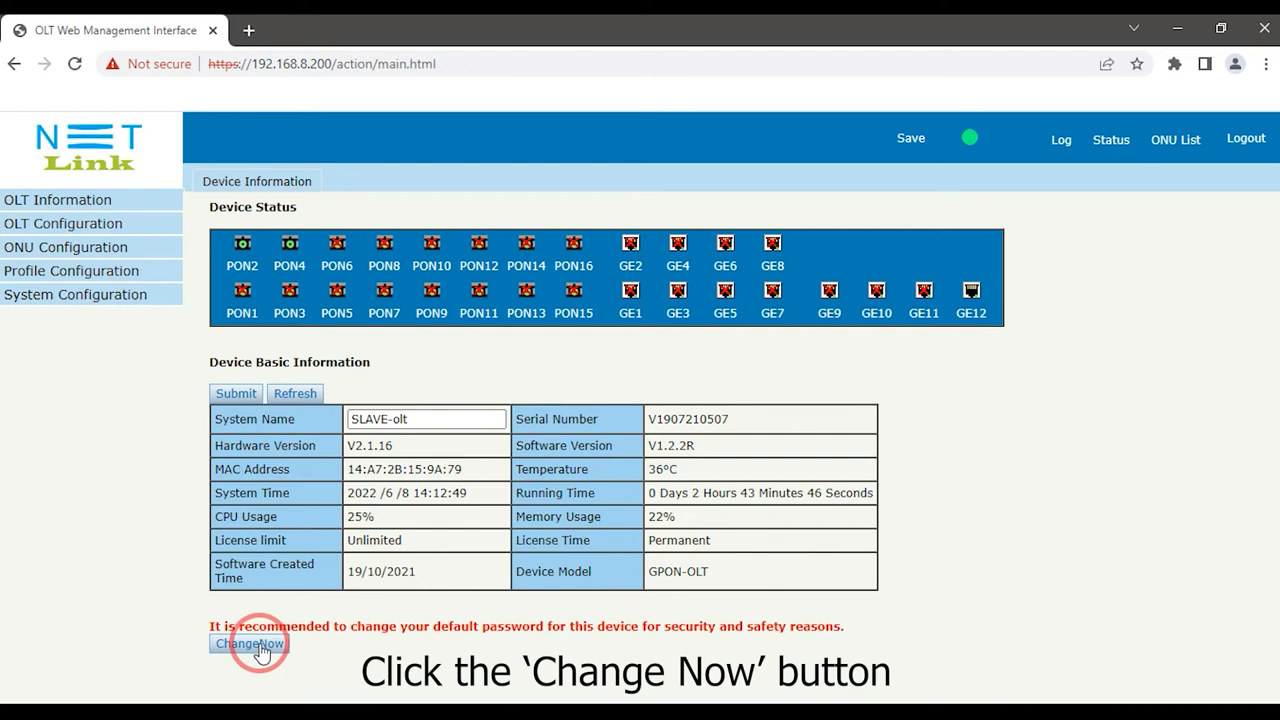
# Follow Change Now from the default-password warning to the User Management page.
pyautogui.click(248, 645)
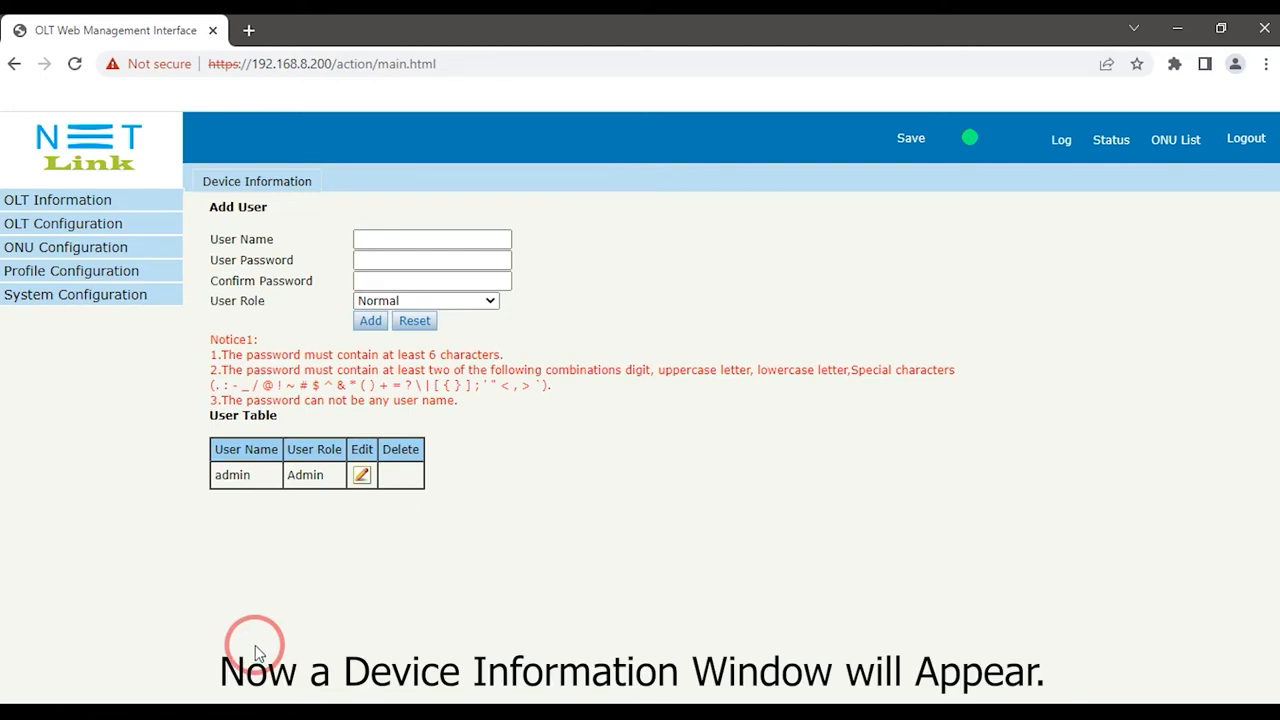
pyautogui.moveTo(258, 186)
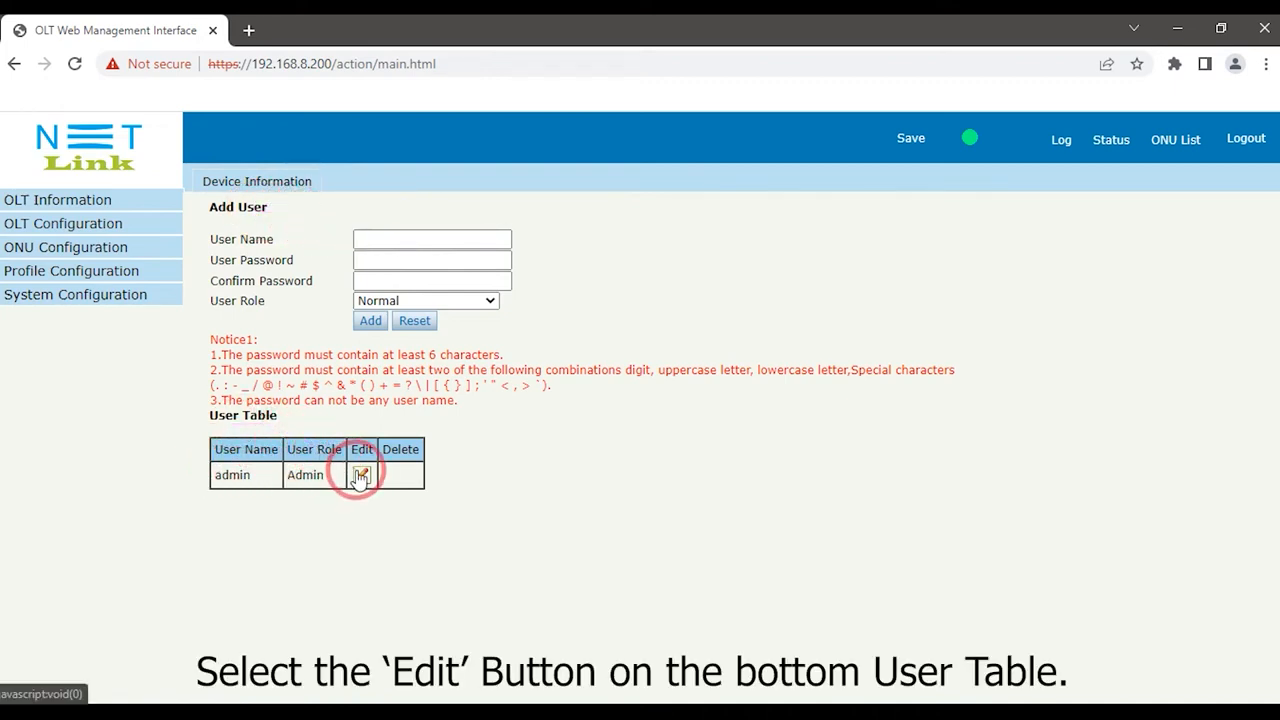
# Open the admin account's edit form and confirm the modification prompt.
pyautogui.click(362, 475)
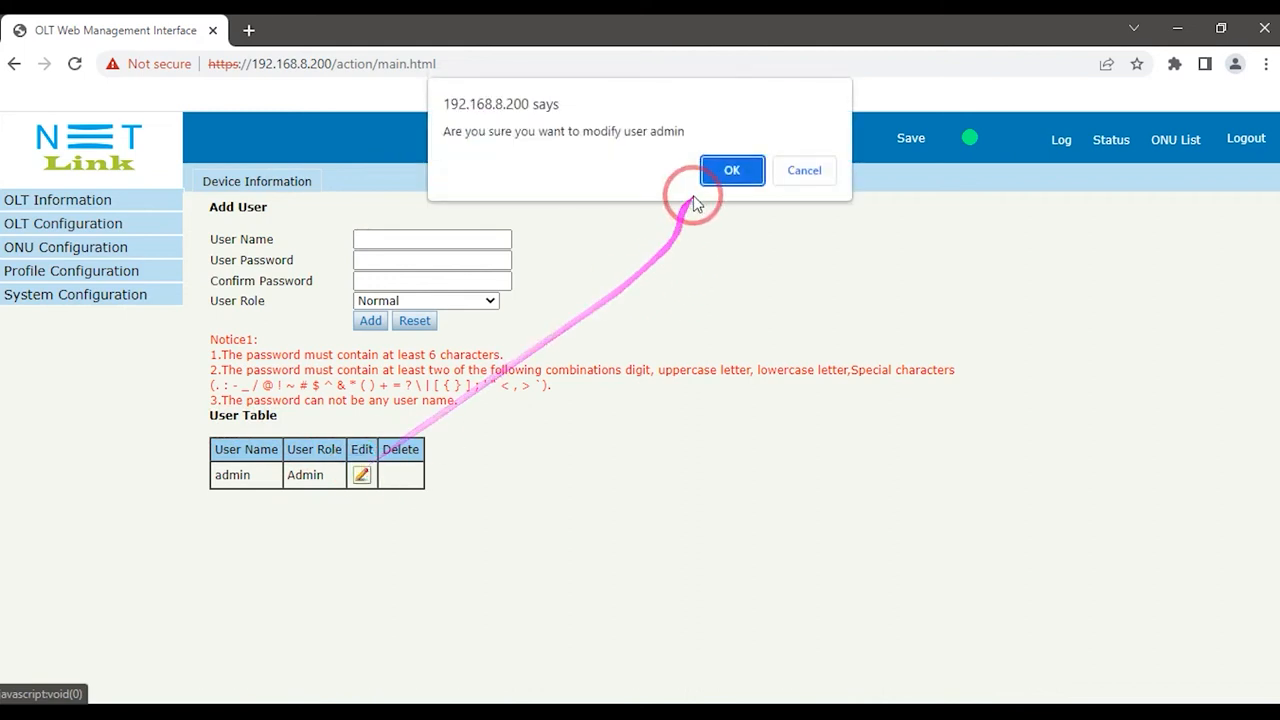
pyautogui.click(732, 170)
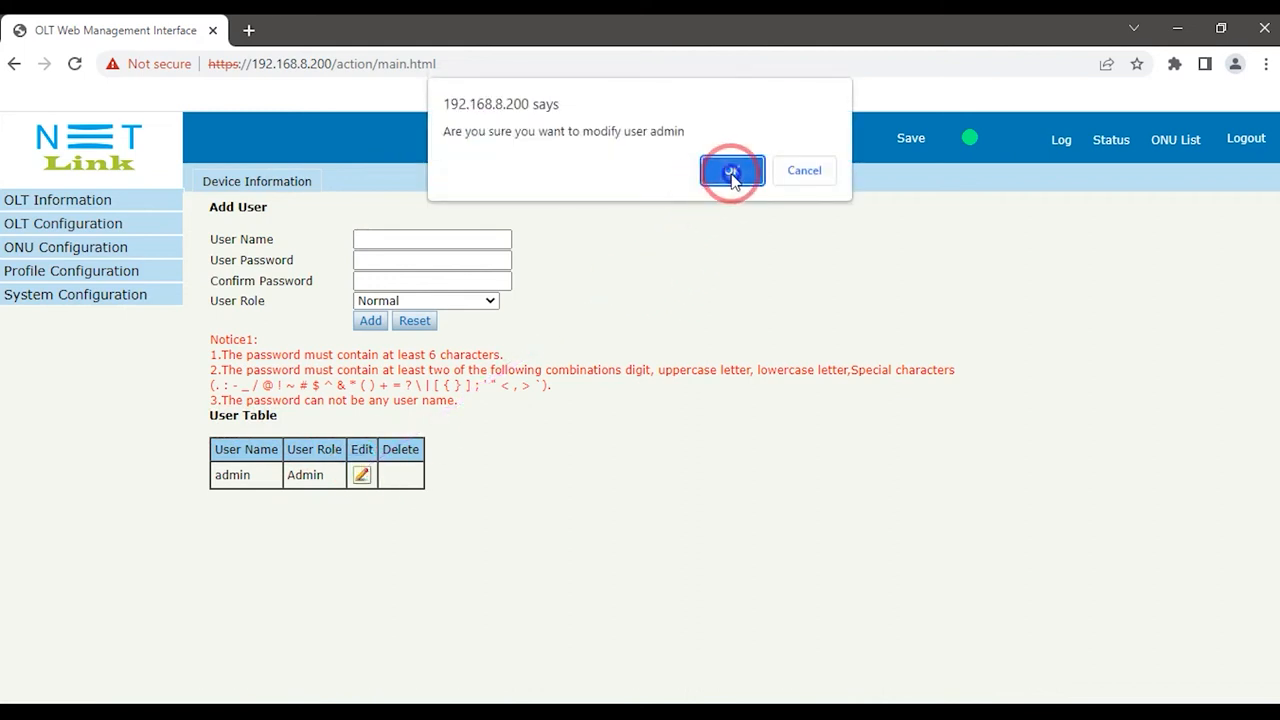
pyautogui.click(732, 170)
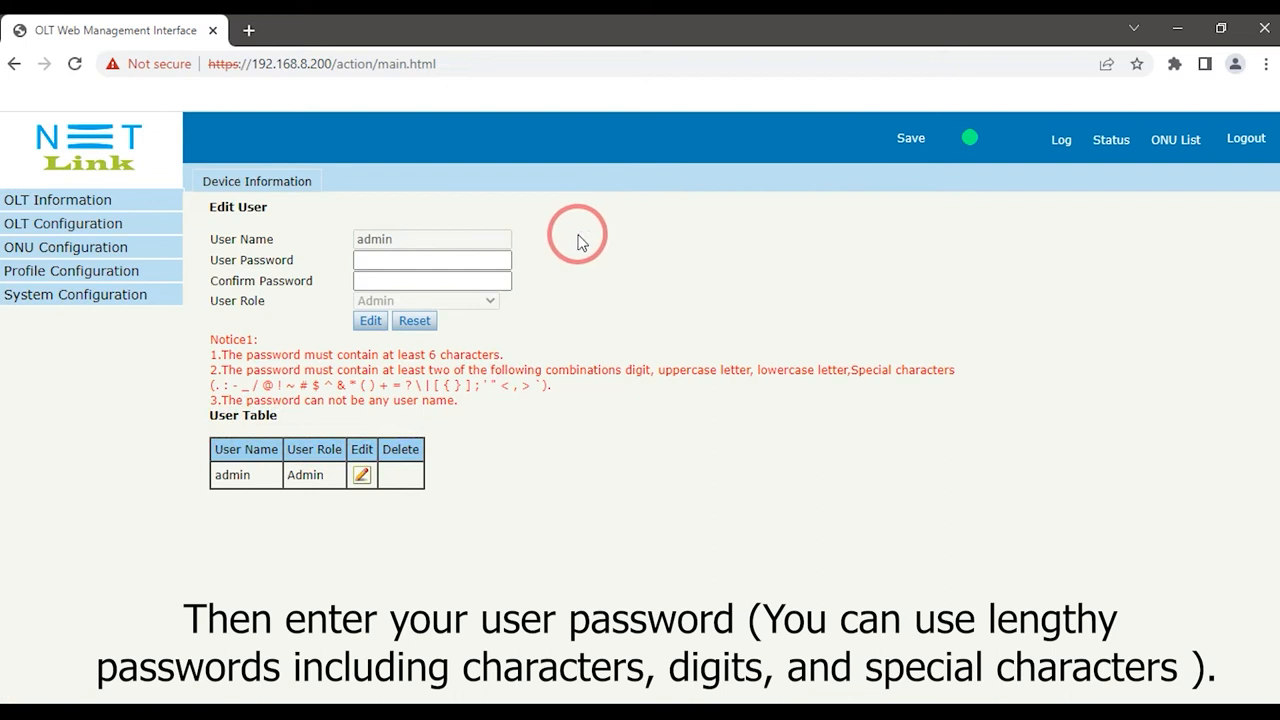
pyautogui.click(432, 260)
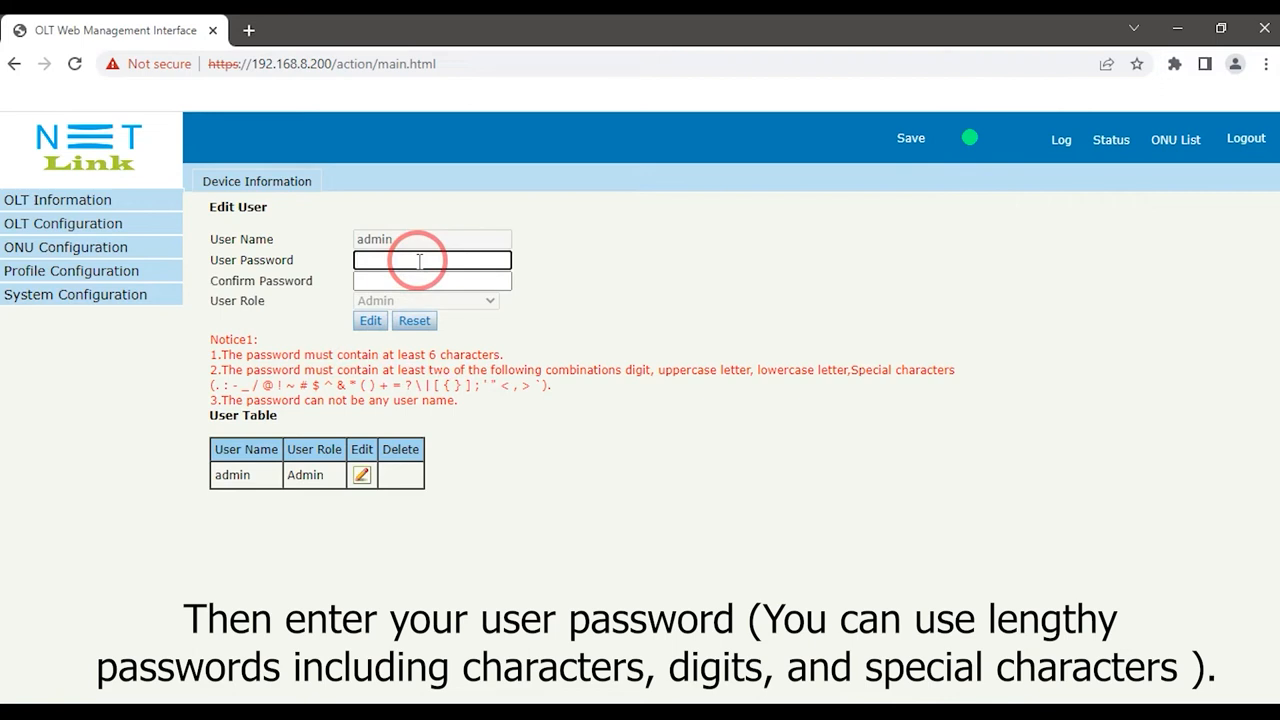
pyautogui.write('password')
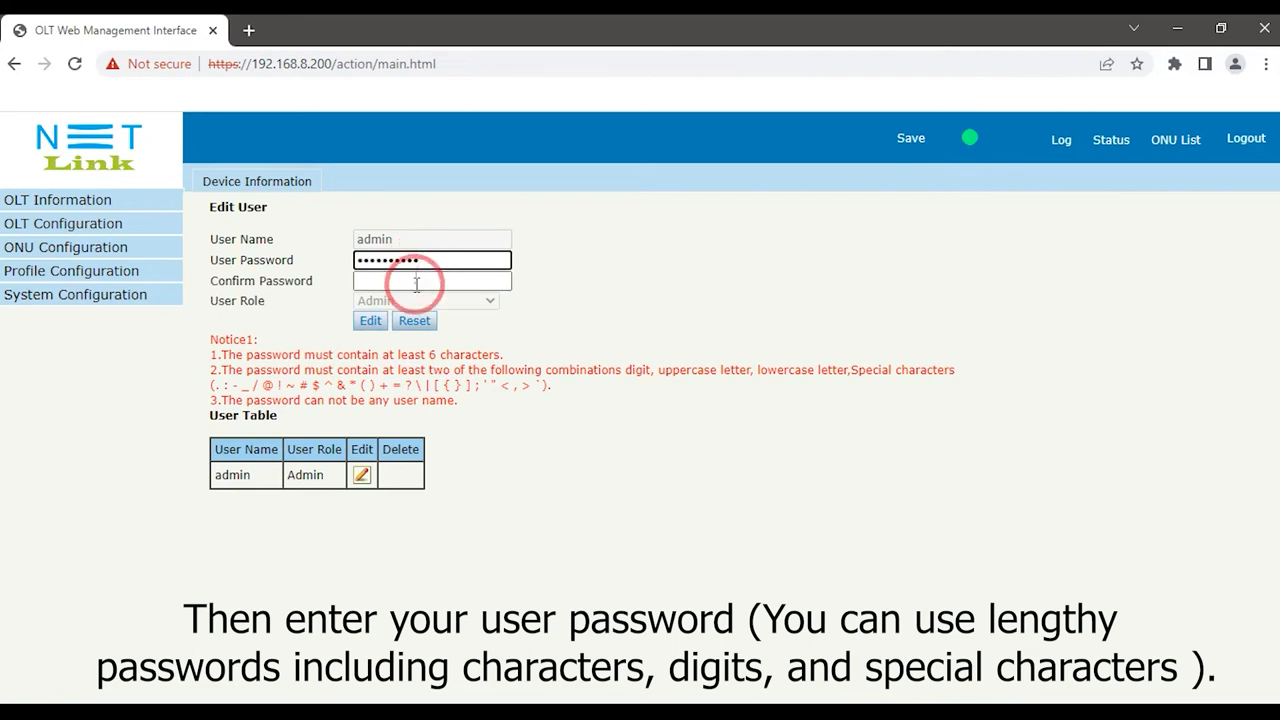
pyautogui.click(416, 281)
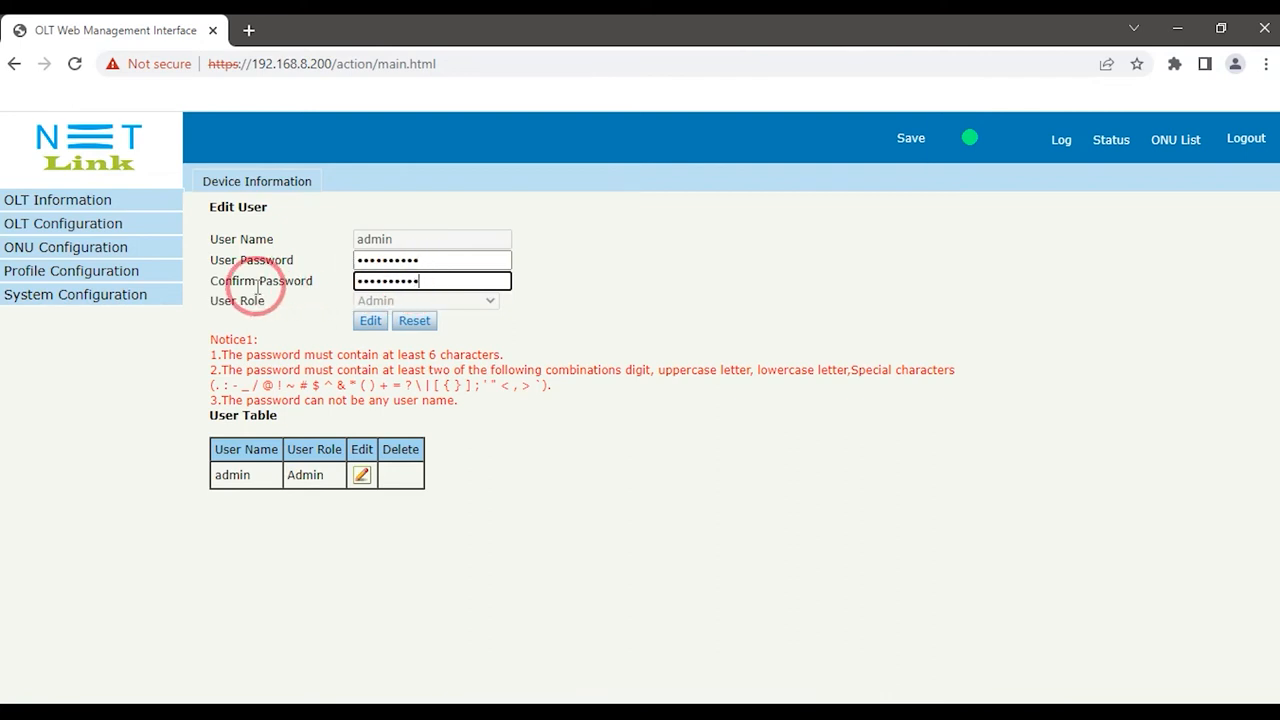
pyautogui.click(369, 320)
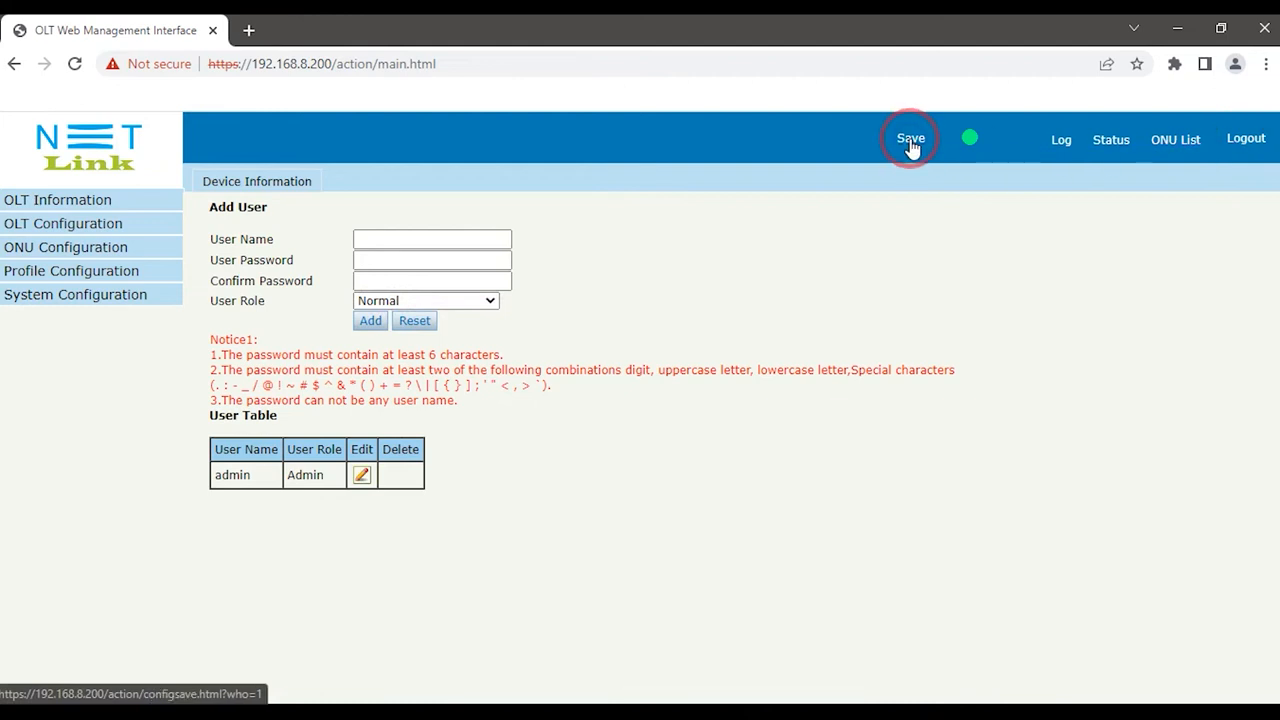
# Save the device configuration from the header's Save button.
pyautogui.click(912, 138)
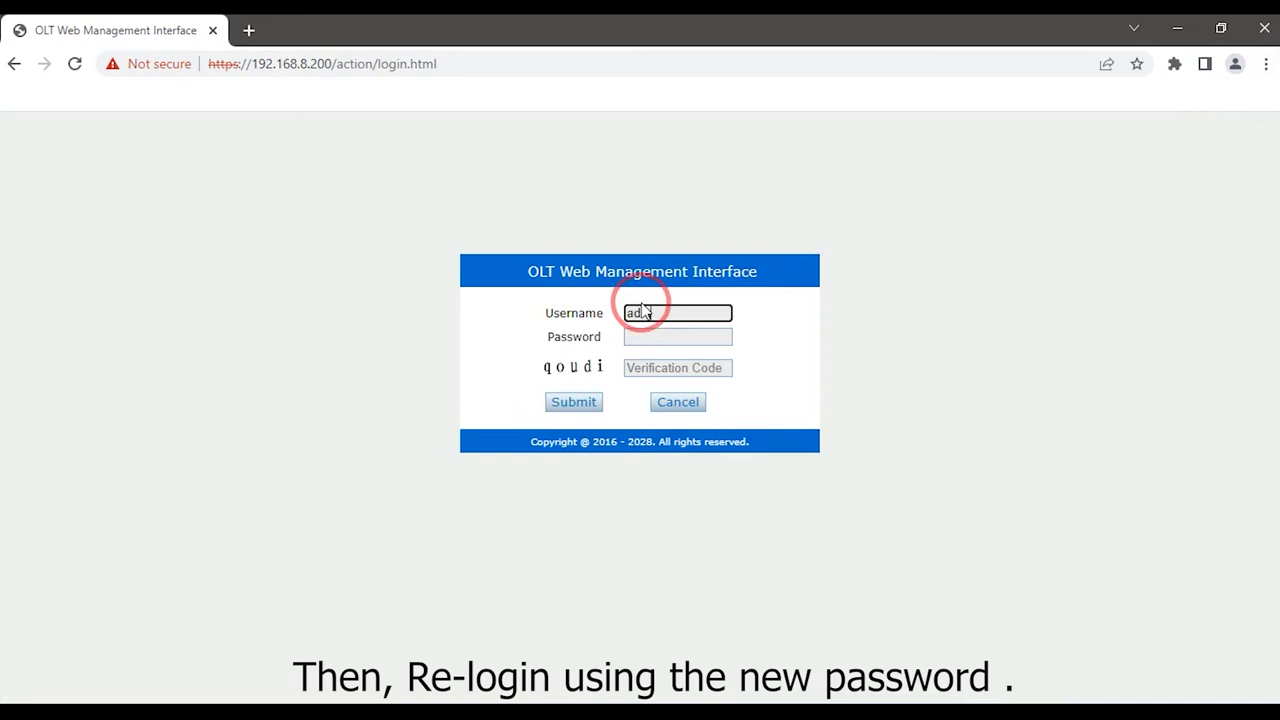
# Log back in as admin using the new password and verification code.
pyautogui.click(647, 336)
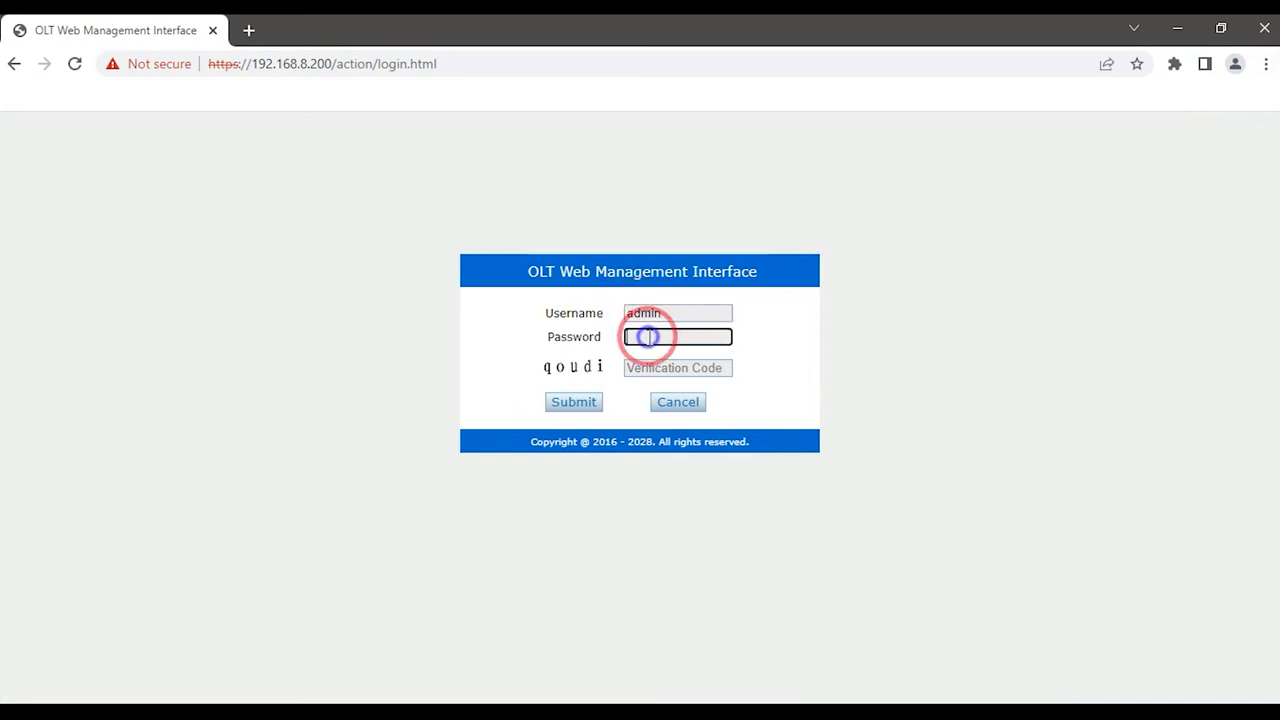
pyautogui.click(677, 368)
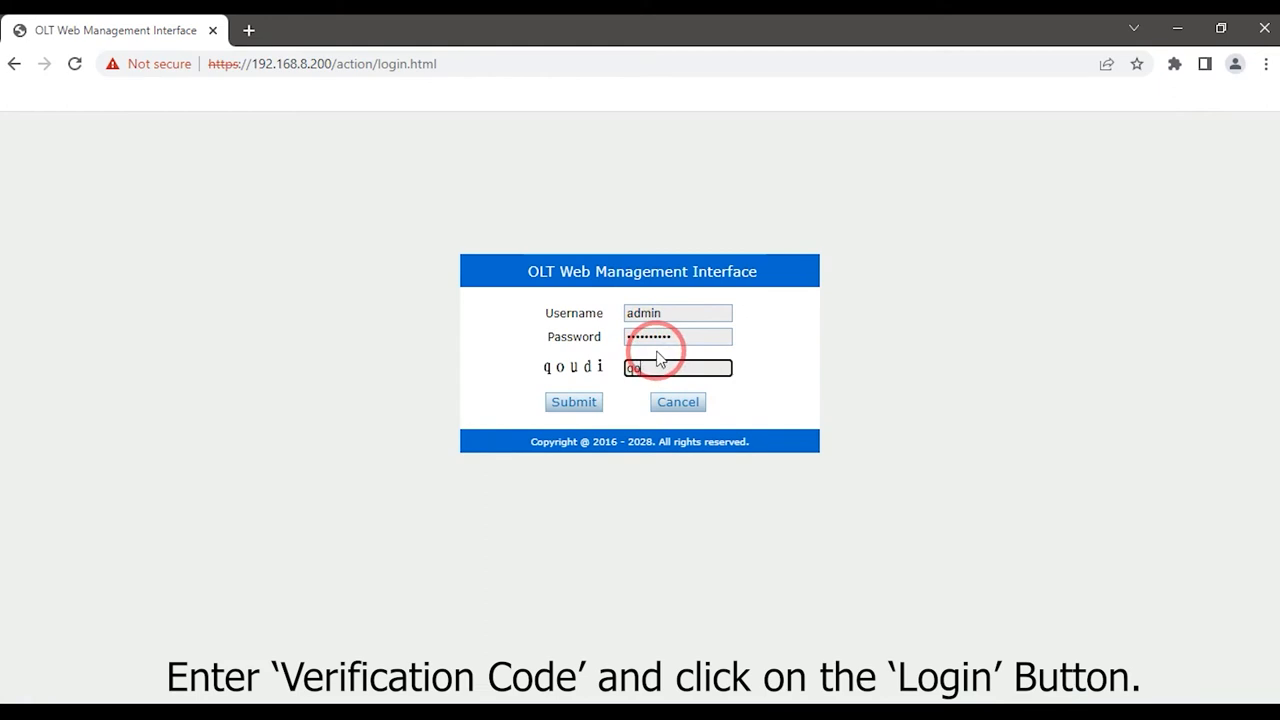
pyautogui.click(573, 402)
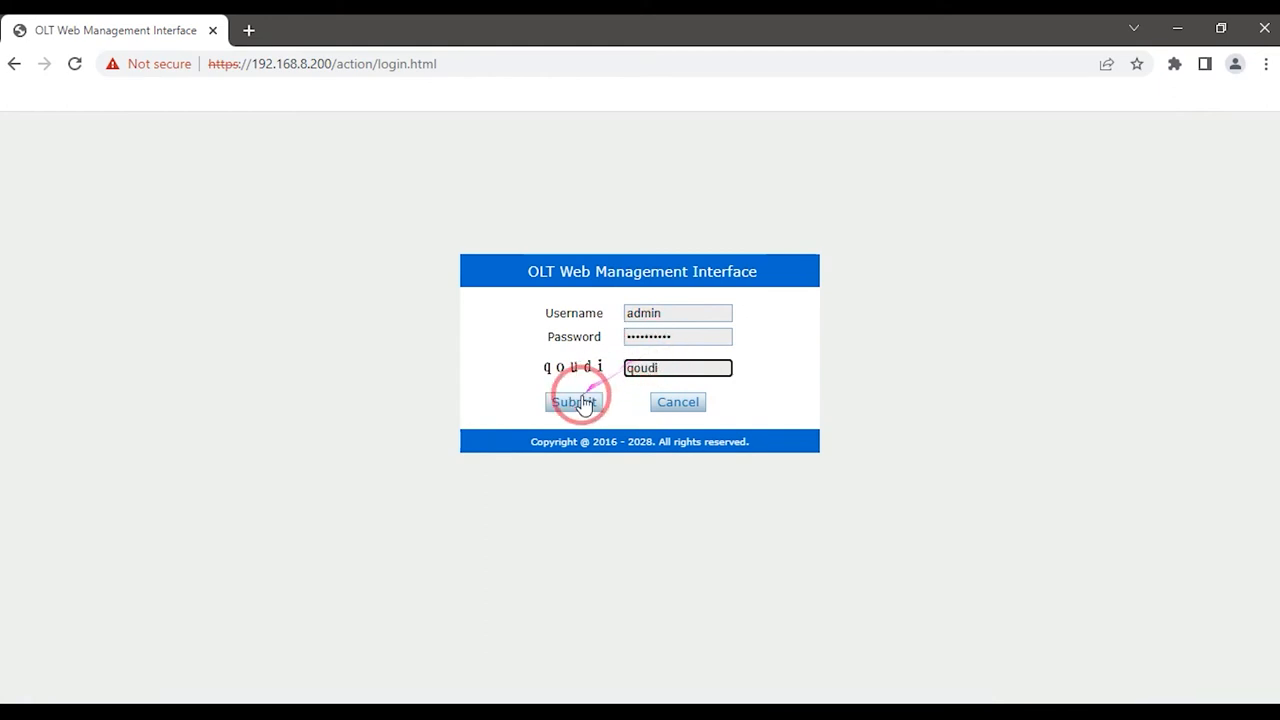
pyautogui.click(576, 402)
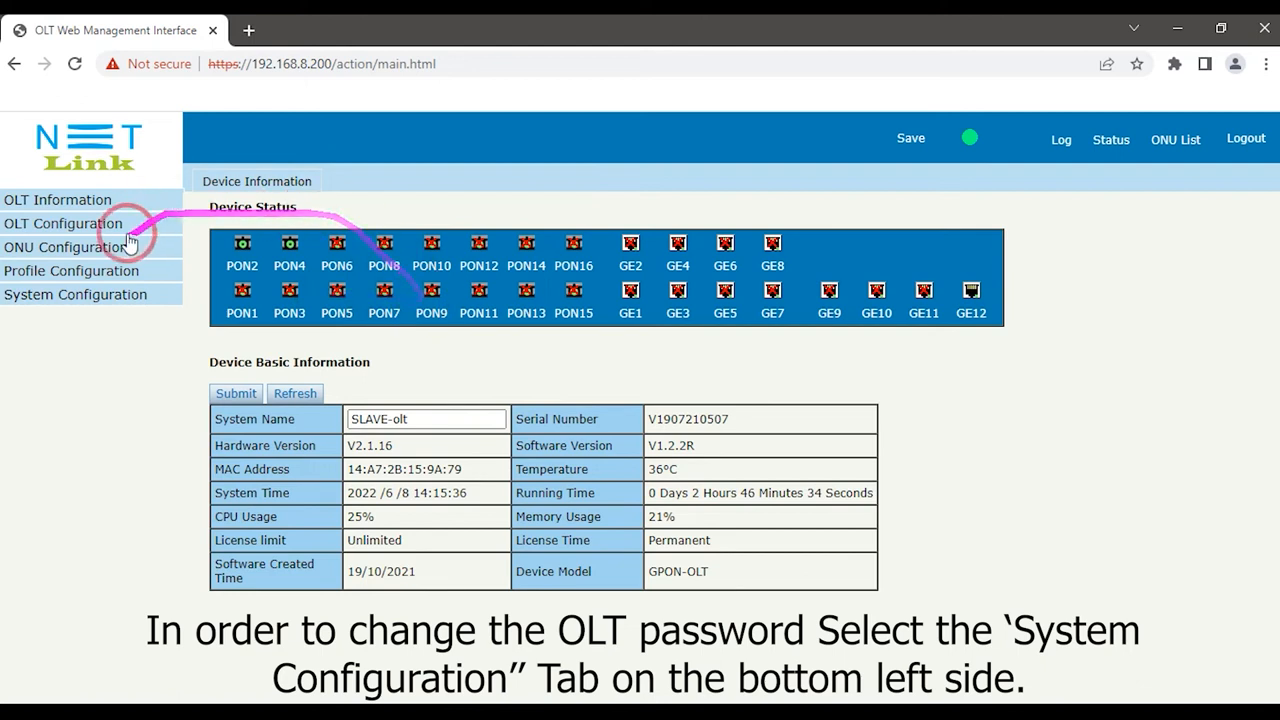
# Go to System Configuration > User Management and open admin's edit form.
pyautogui.click(75, 294)
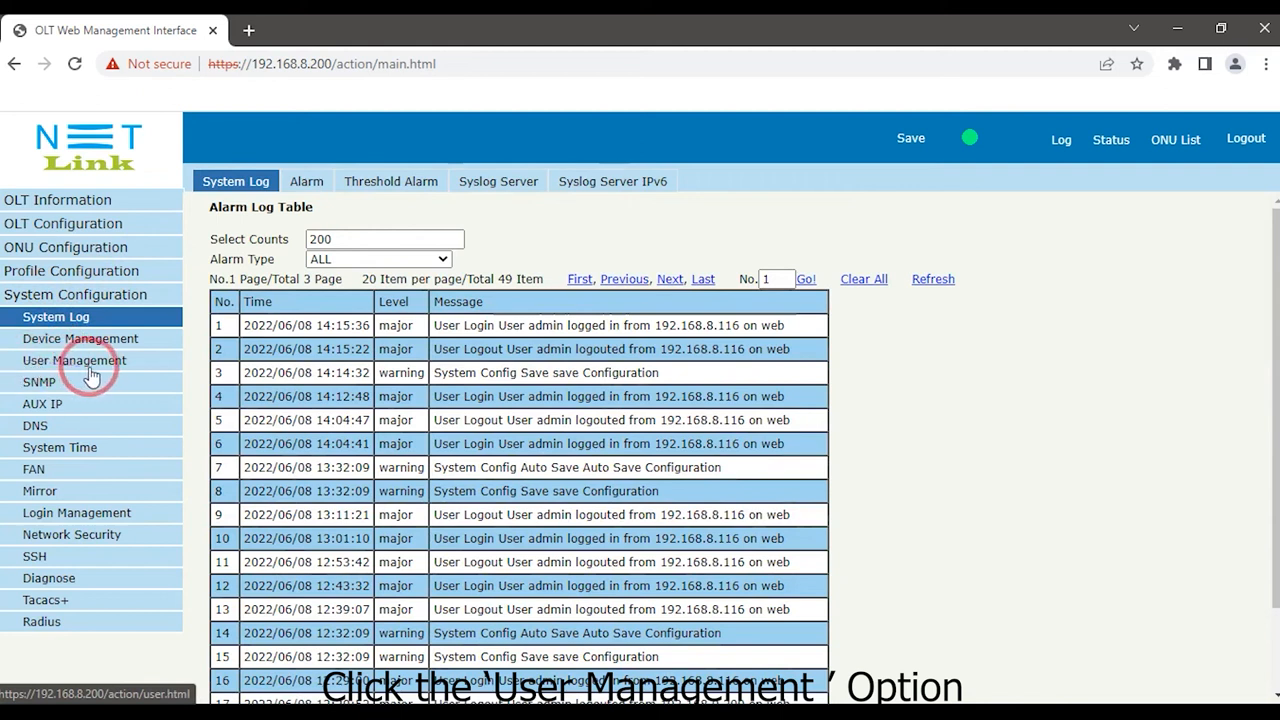
pyautogui.click(73, 360)
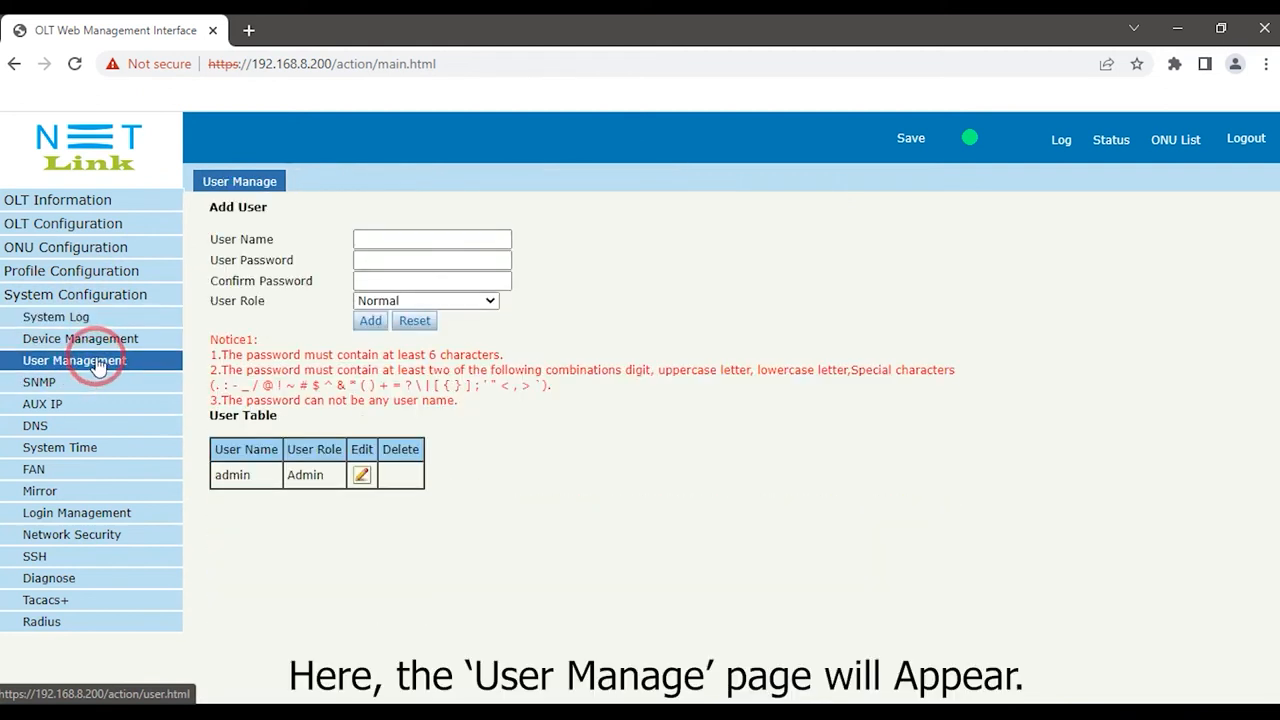
pyautogui.moveTo(332, 427)
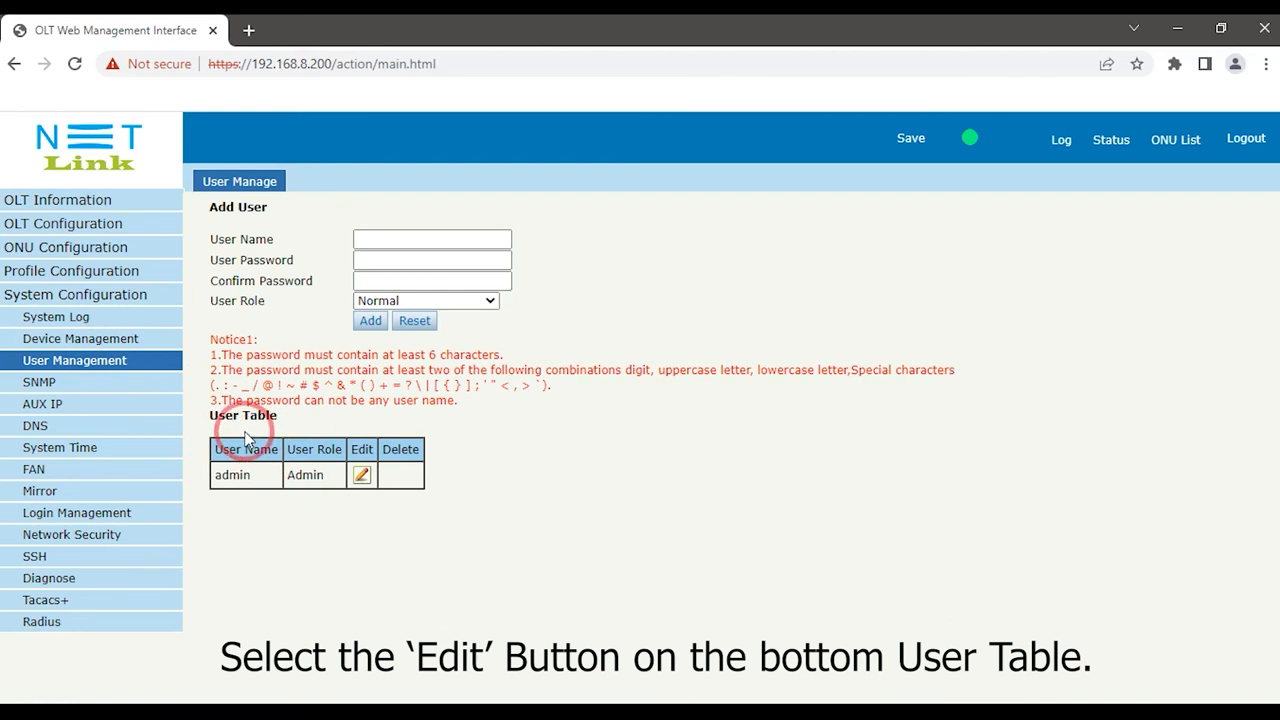
pyautogui.click(361, 475)
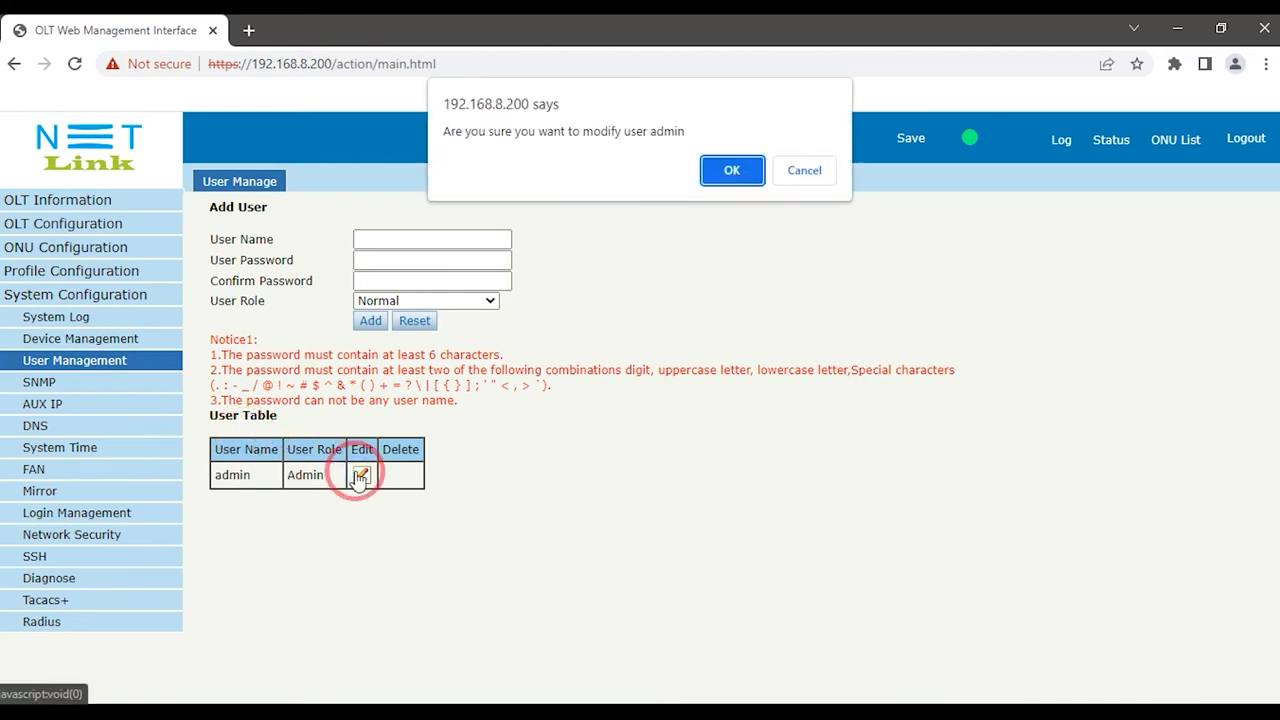
pyautogui.click(732, 170)
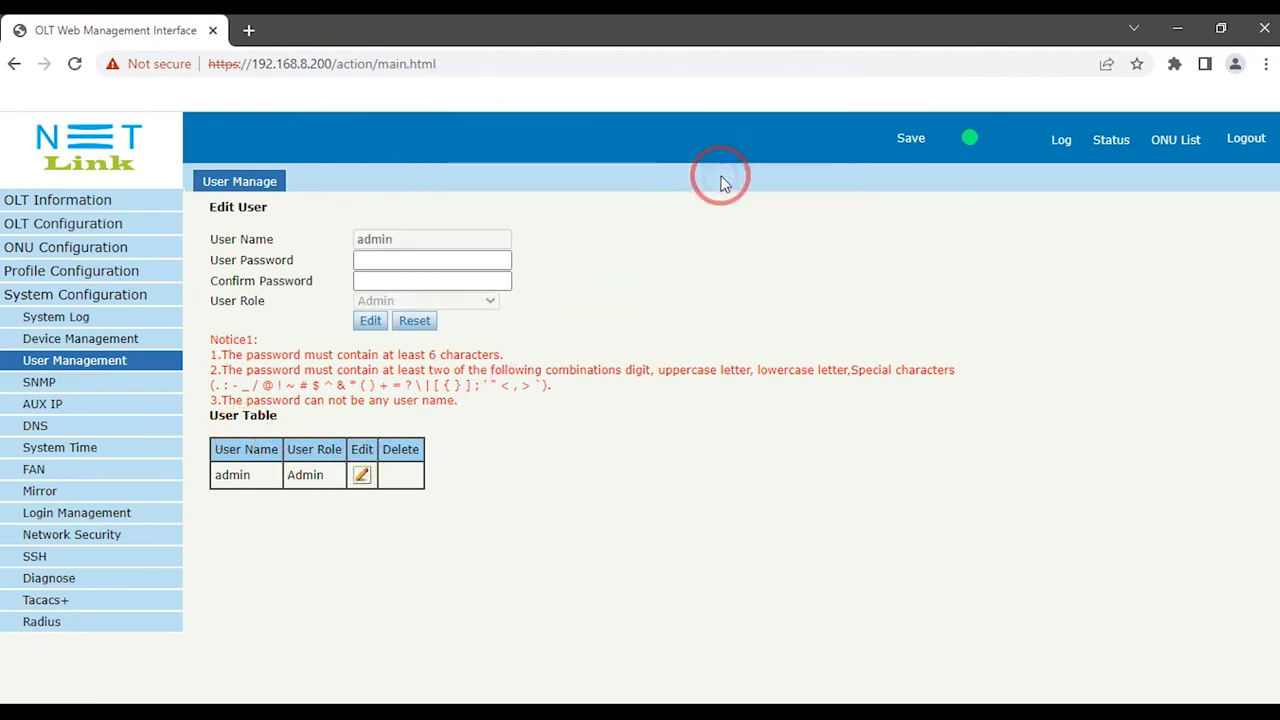
# Enter and confirm another new admin password, apply it, and save the configuration.
pyautogui.click(432, 260)
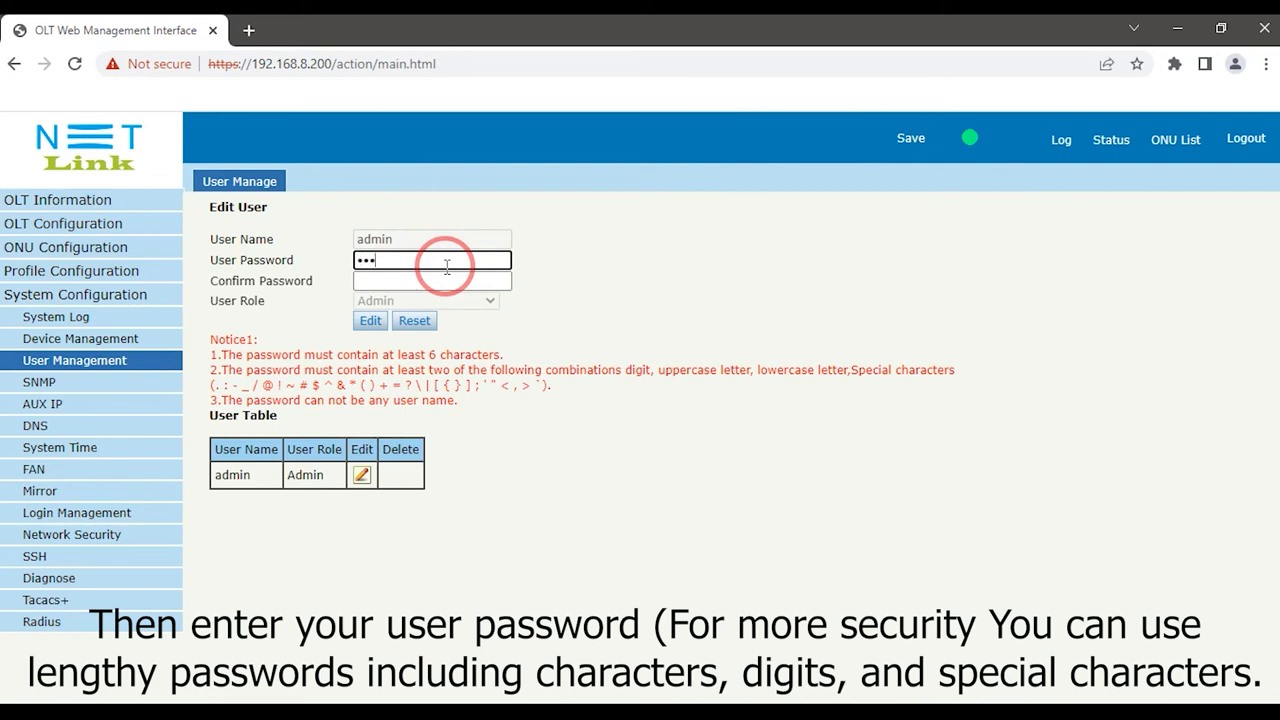
pyautogui.write('•')
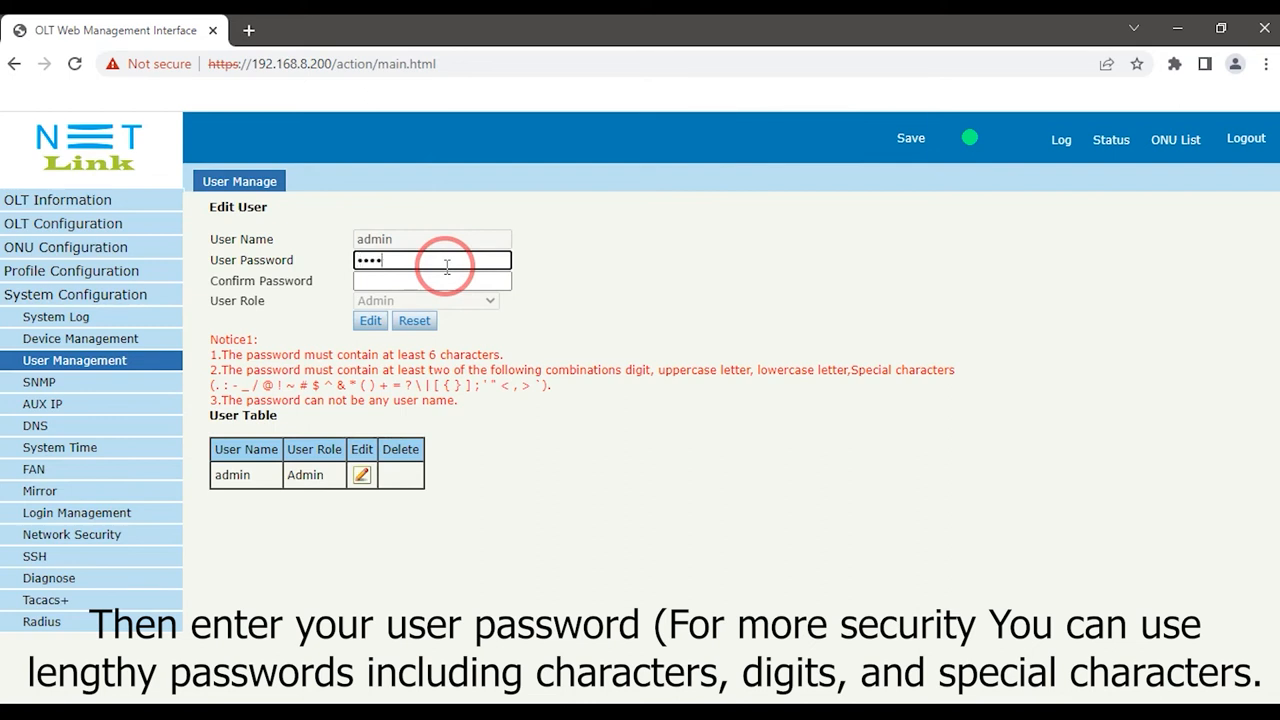
pyautogui.write('••')
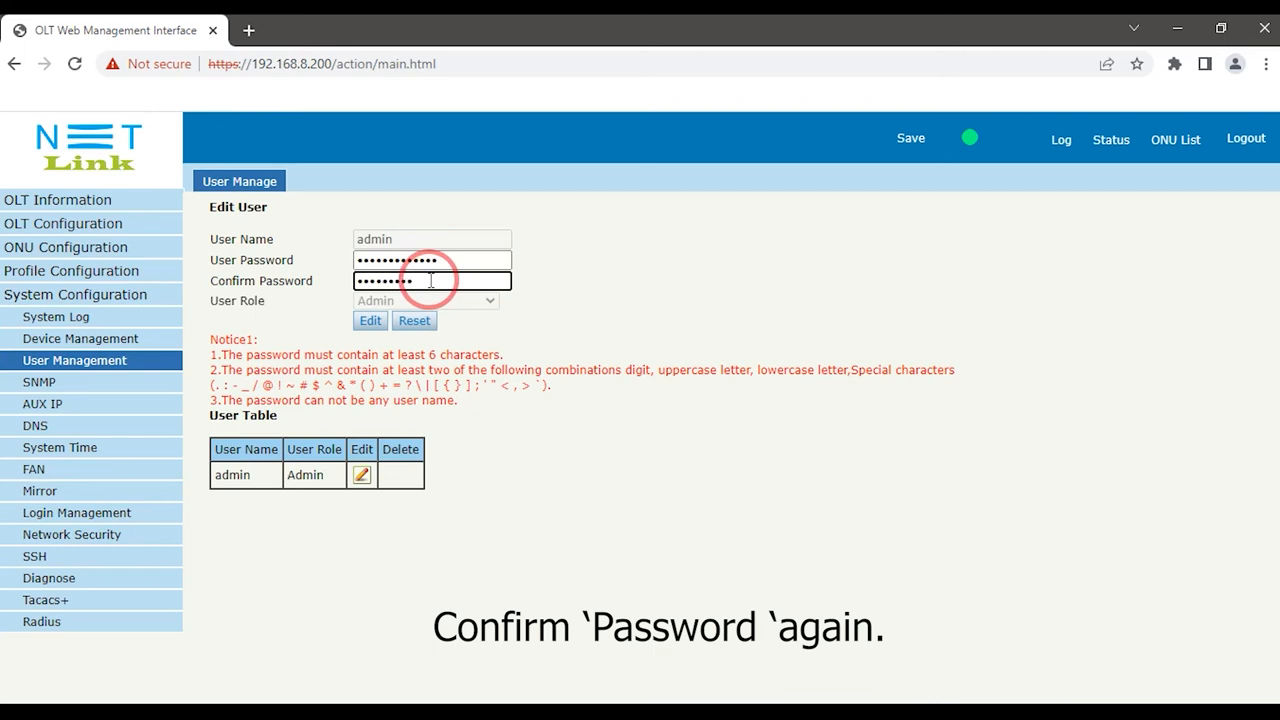
pyautogui.write('••')
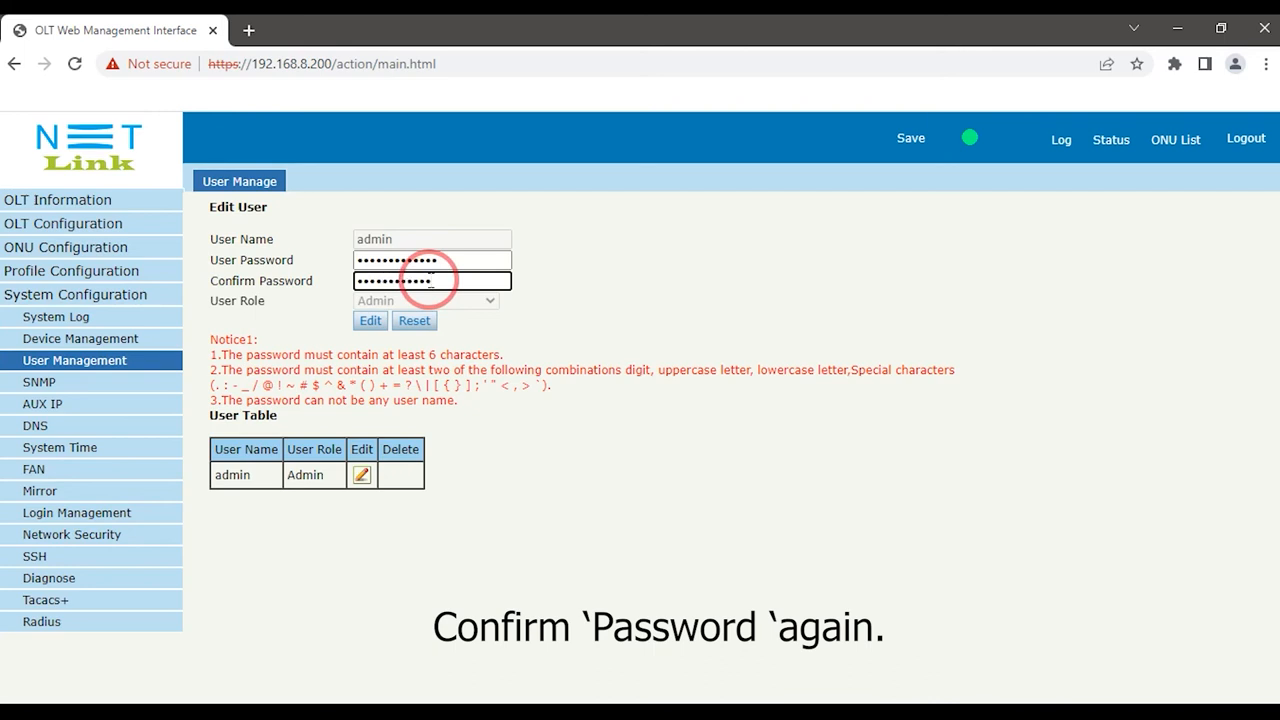
pyautogui.click(370, 320)
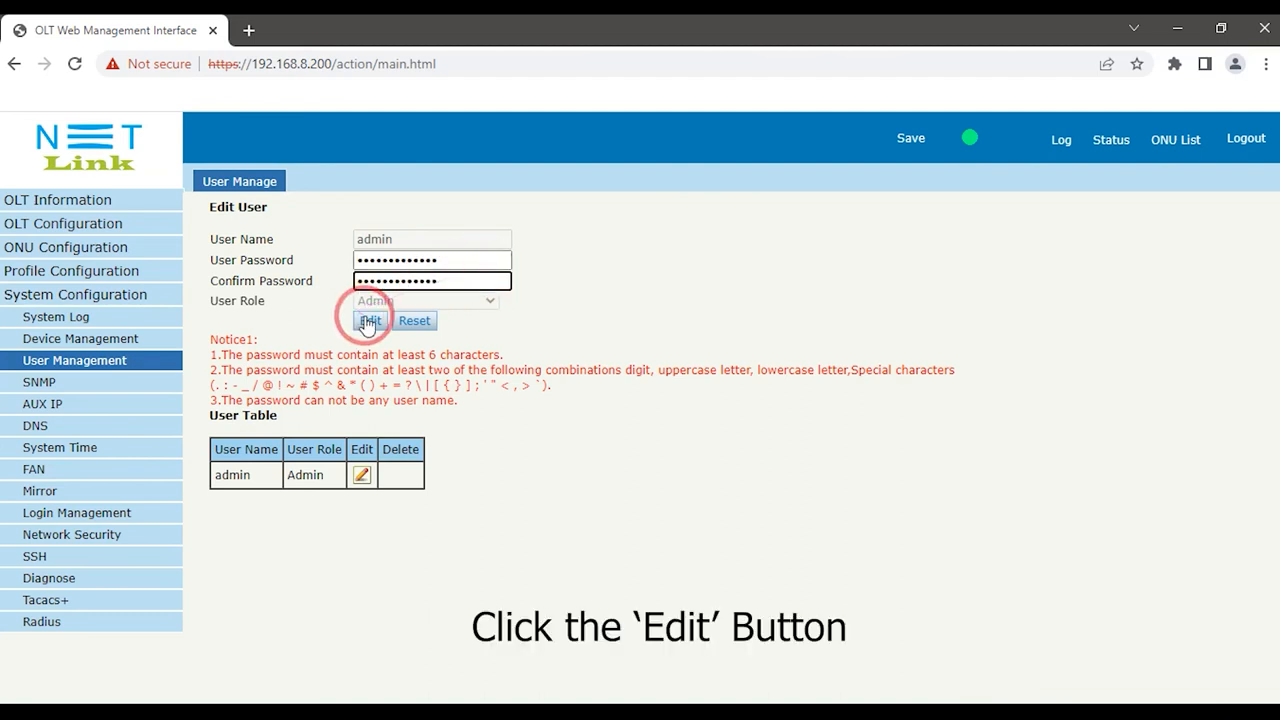
pyautogui.click(369, 320)
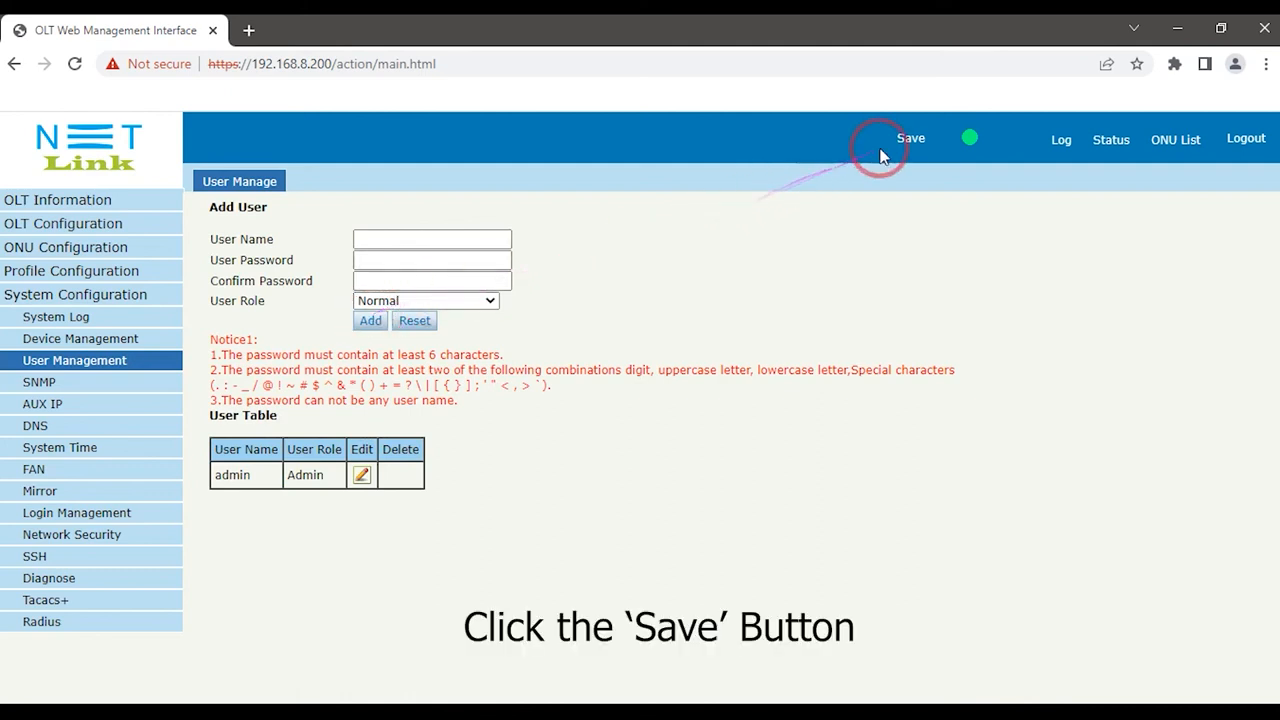
pyautogui.click(911, 138)
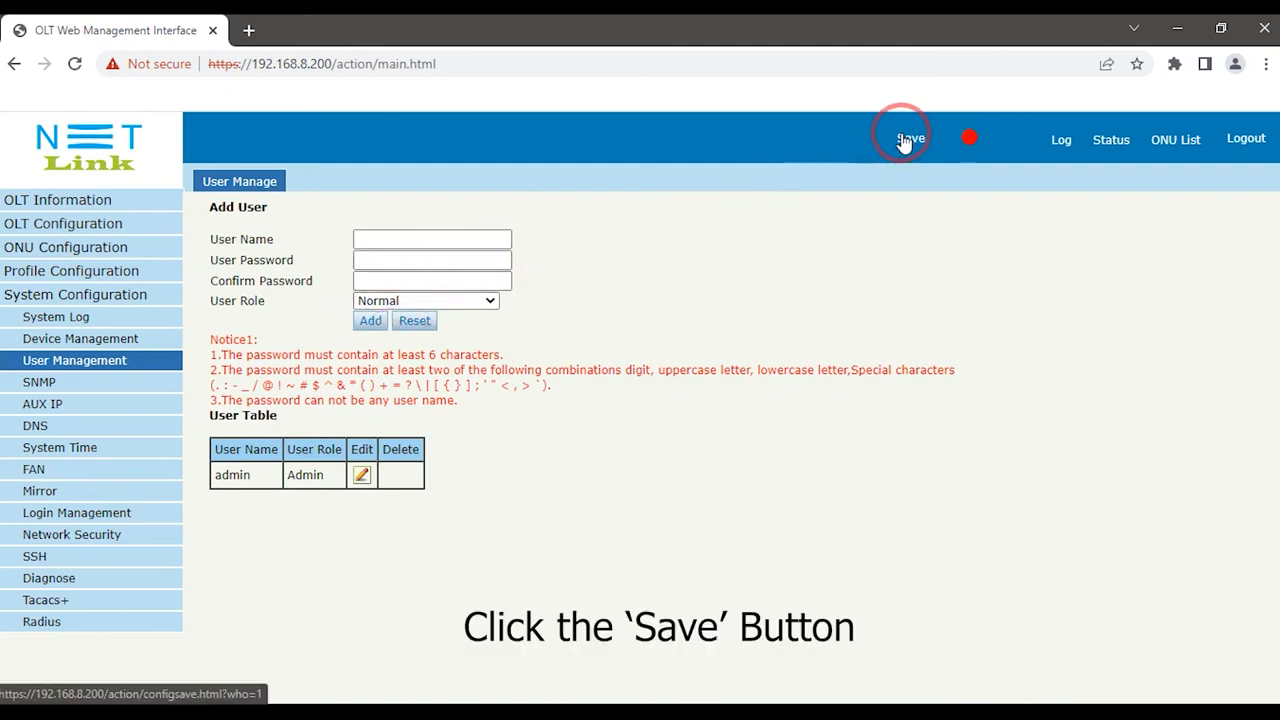
pyautogui.click(903, 138)
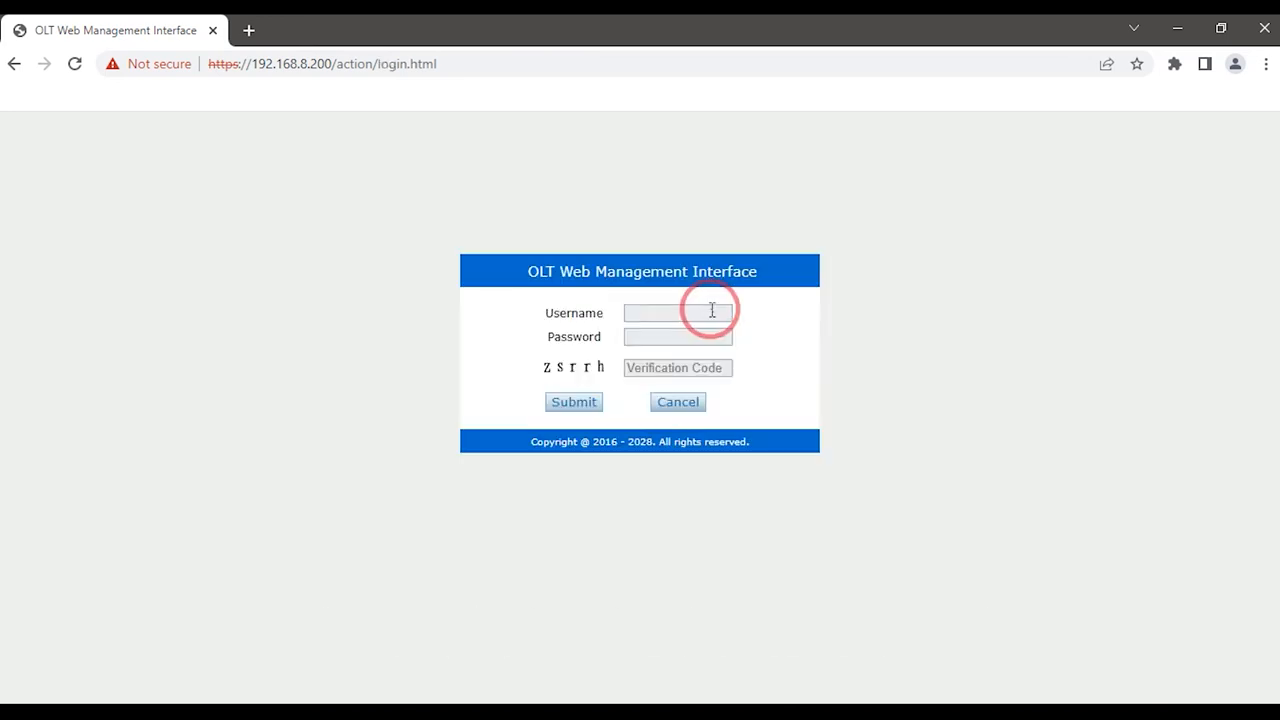
pyautogui.write('ad')
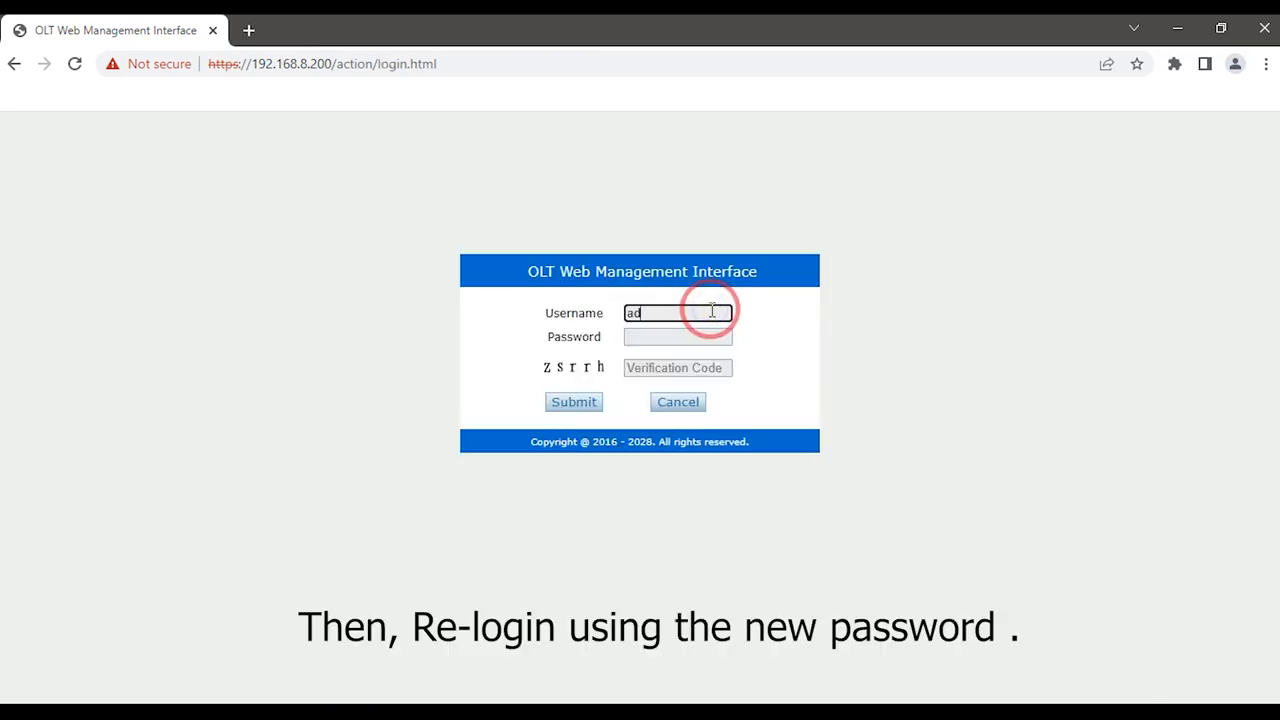
pyautogui.click(677, 336)
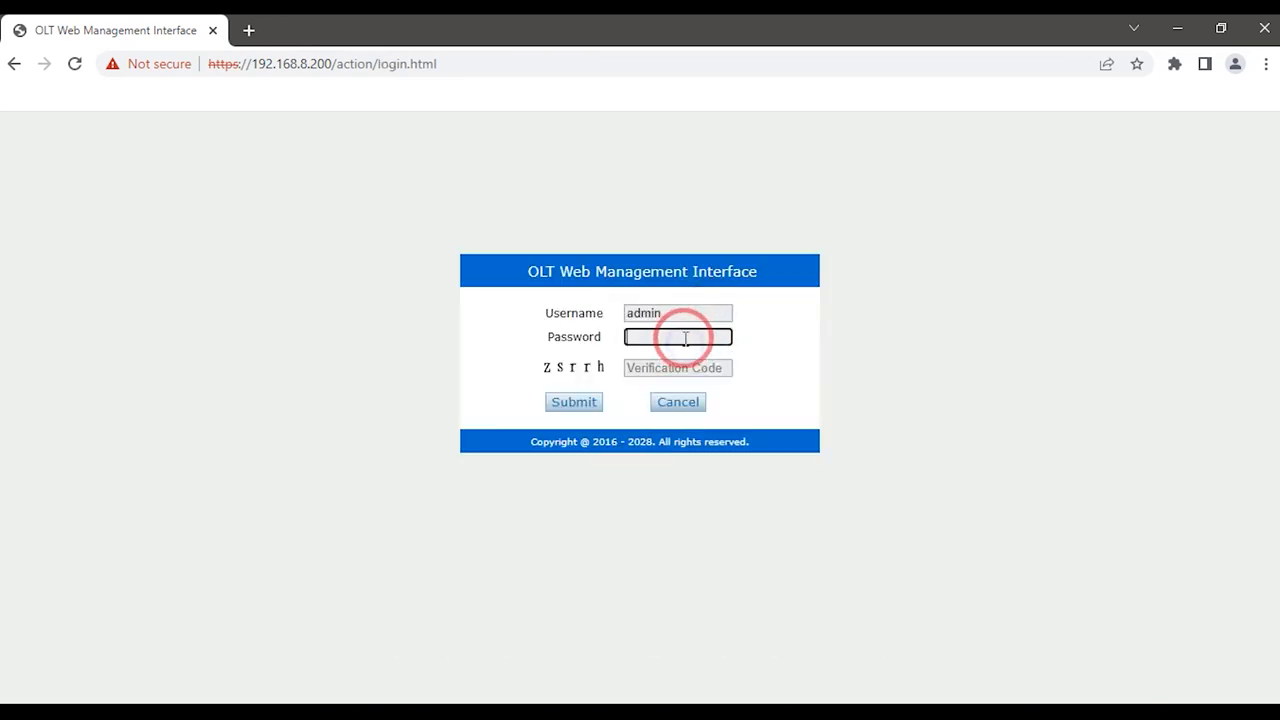
pyautogui.click(677, 367)
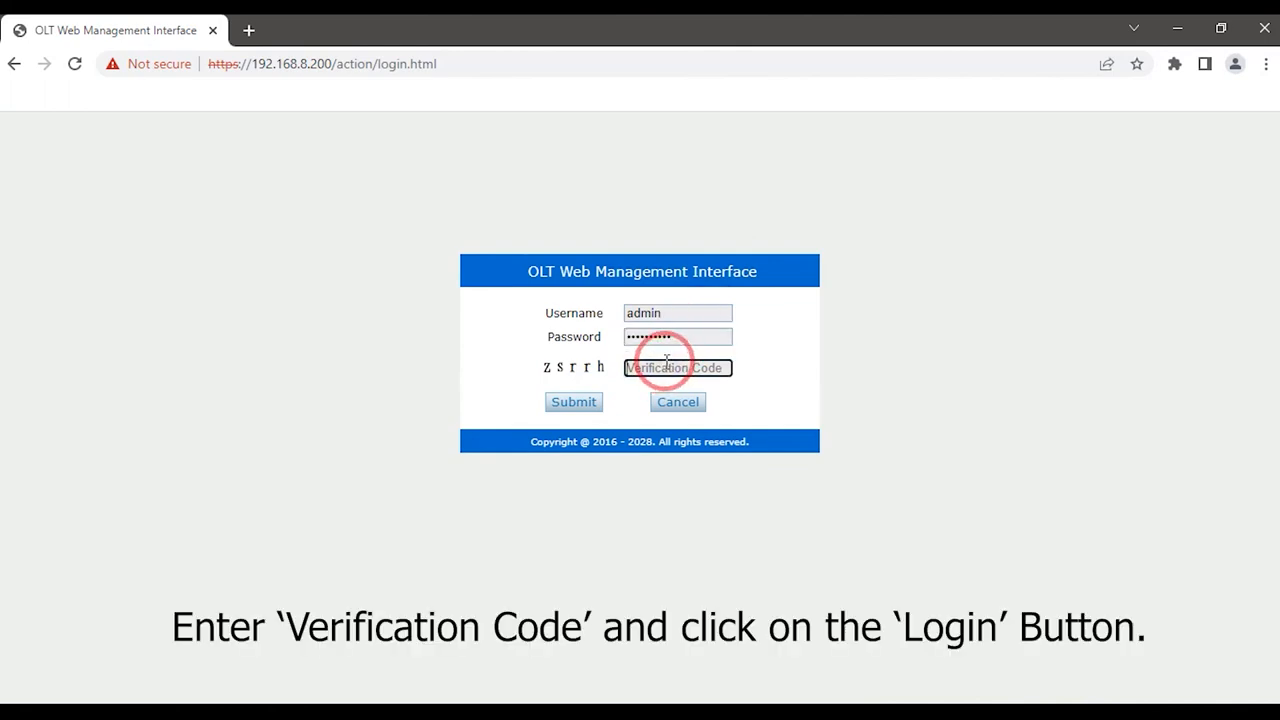
pyautogui.write('zs')
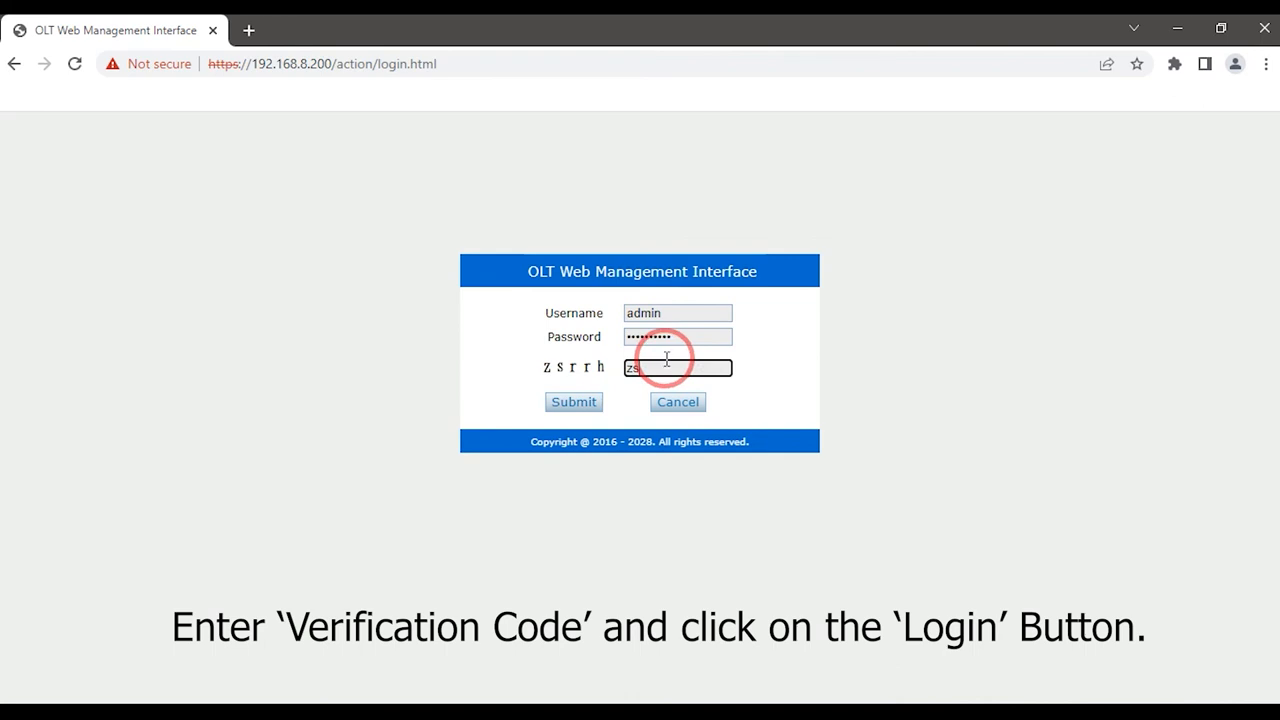